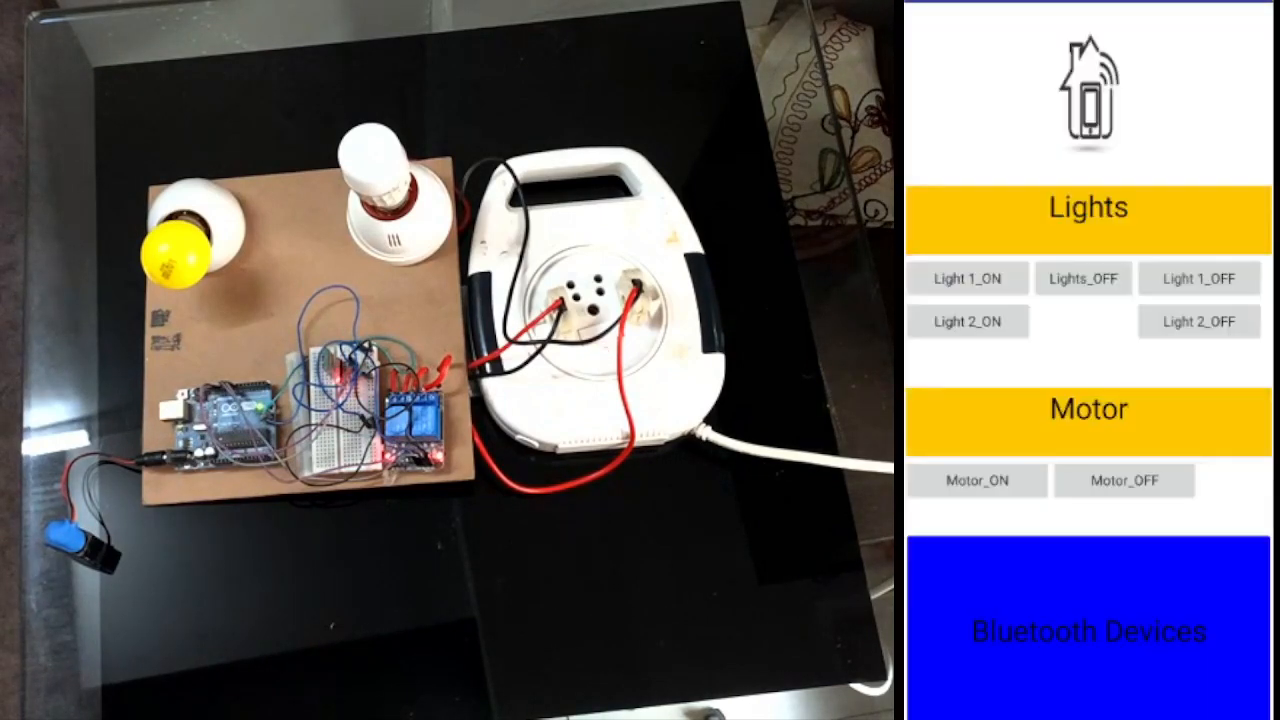
# Step: Switch the yellow and white bulbs on, then turn the white bulb off
pyautogui.click(1087, 632)
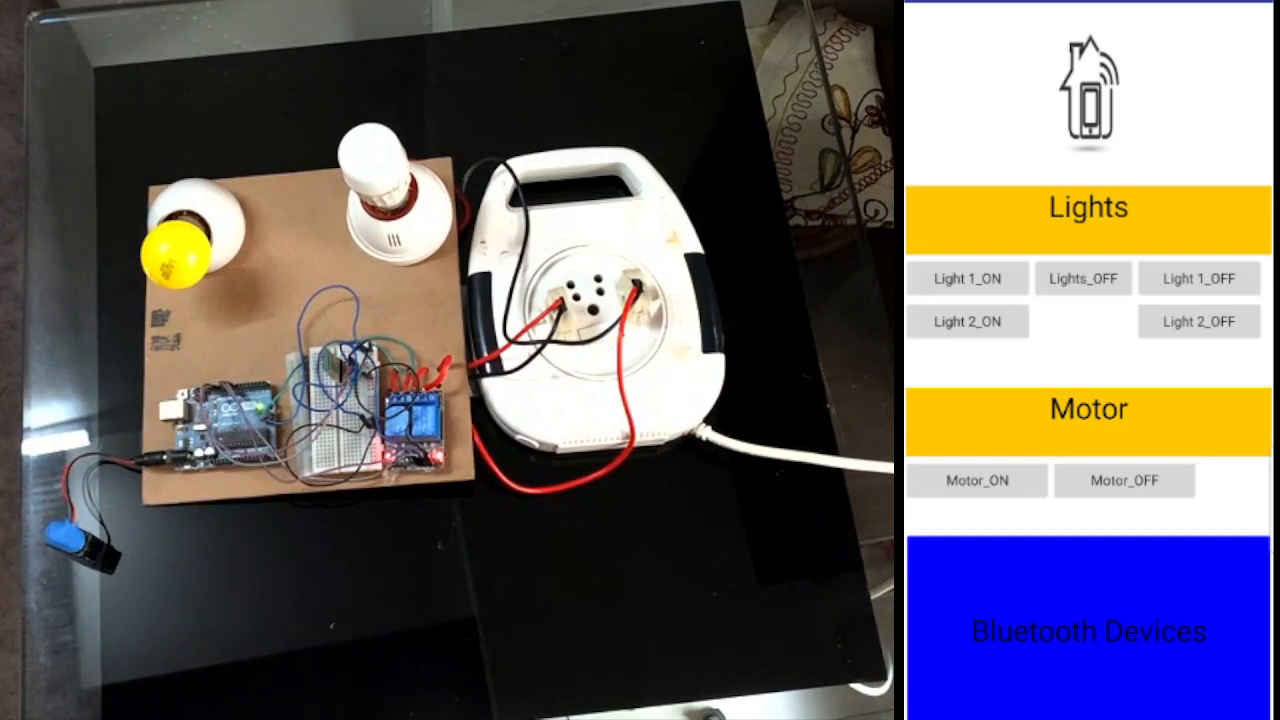
pyautogui.click(968, 278)
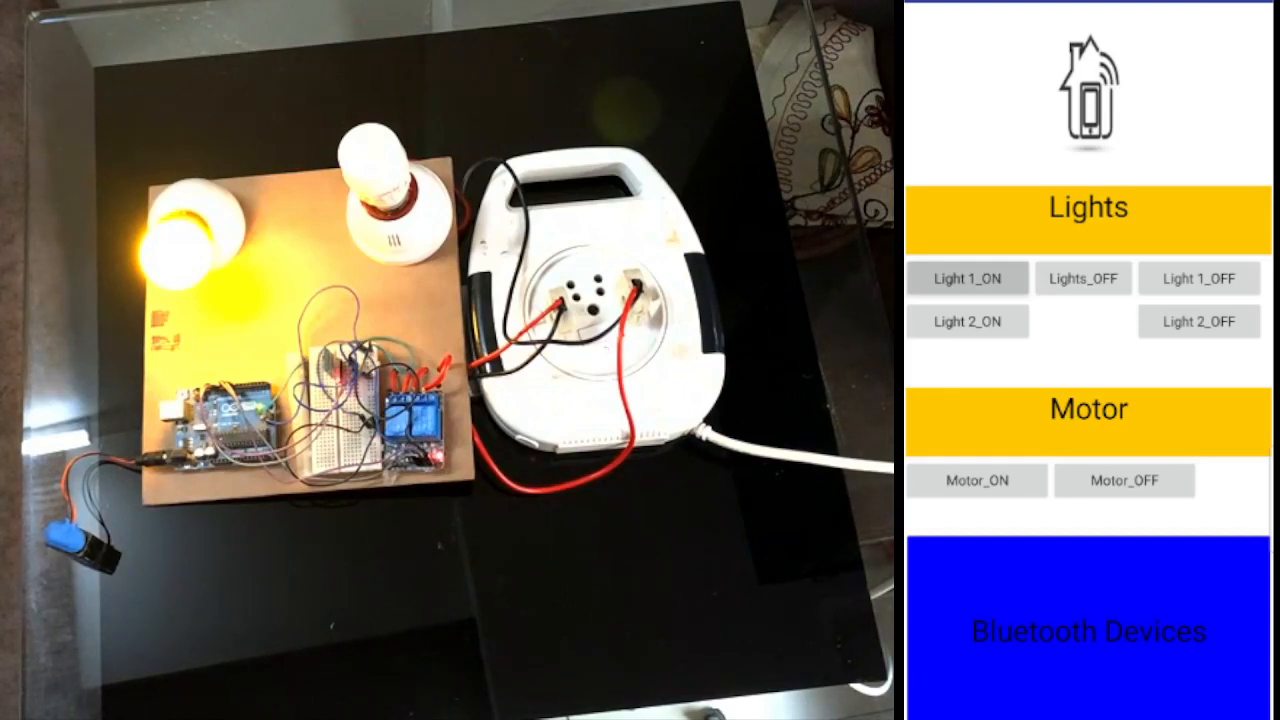
pyautogui.click(1198, 278)
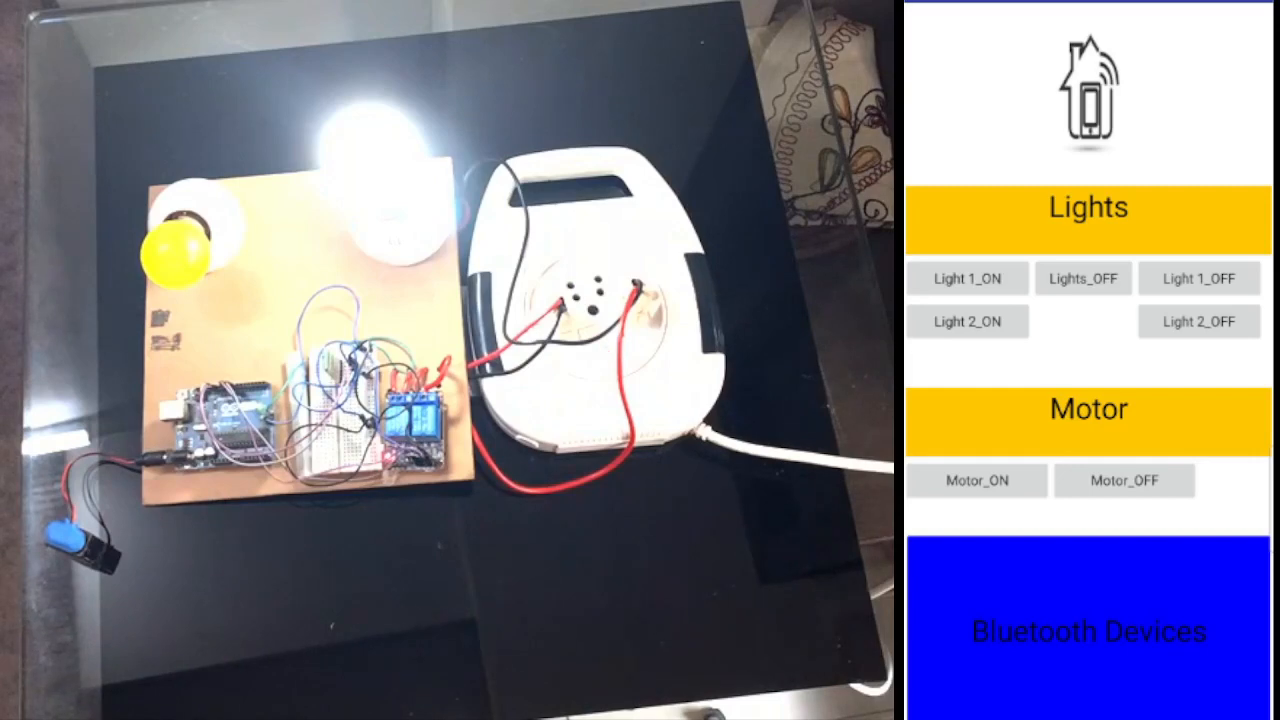
pyautogui.click(1198, 321)
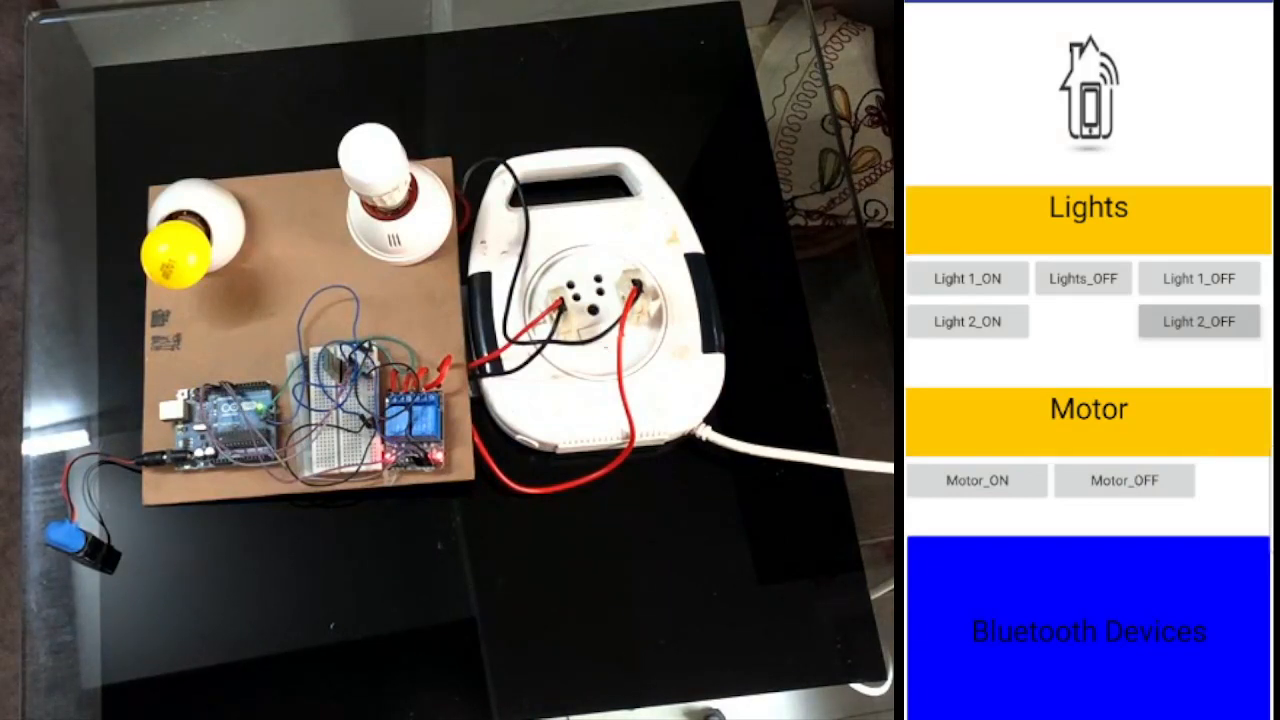
pyautogui.click(968, 278)
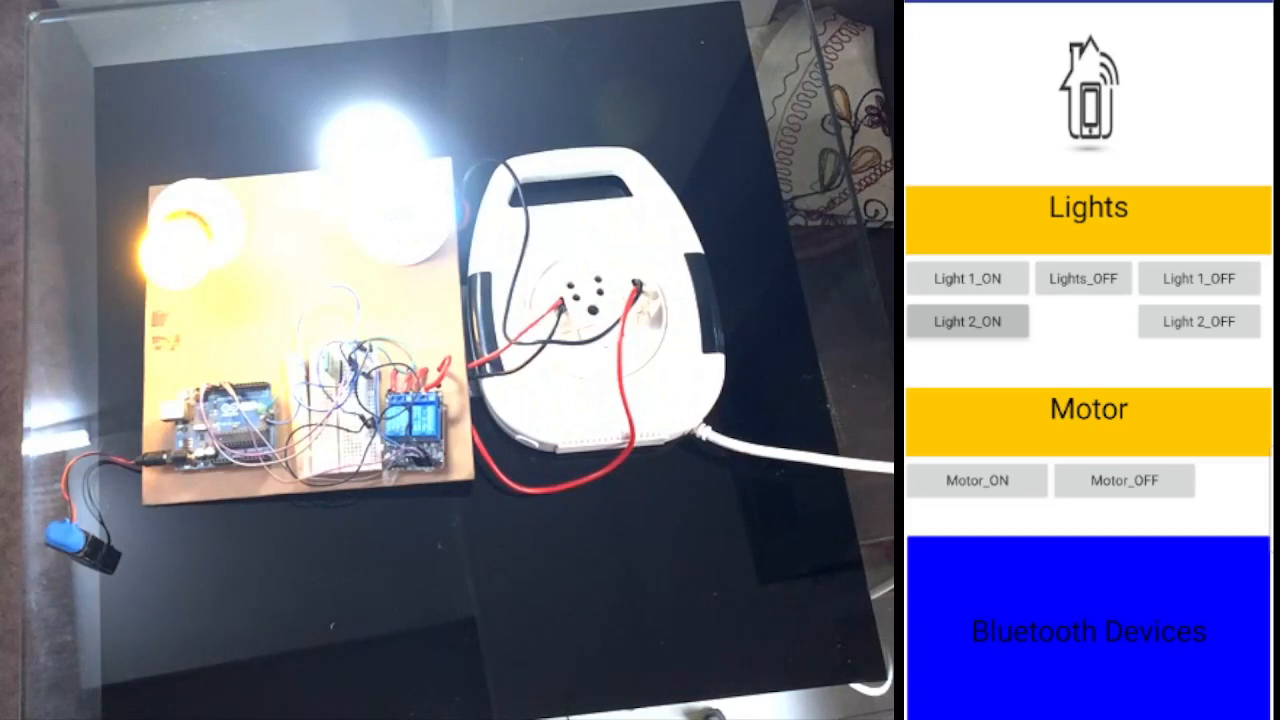
# Step: Turn all lights off, then toggle the bulbs individually until both glow
pyautogui.click(1083, 278)
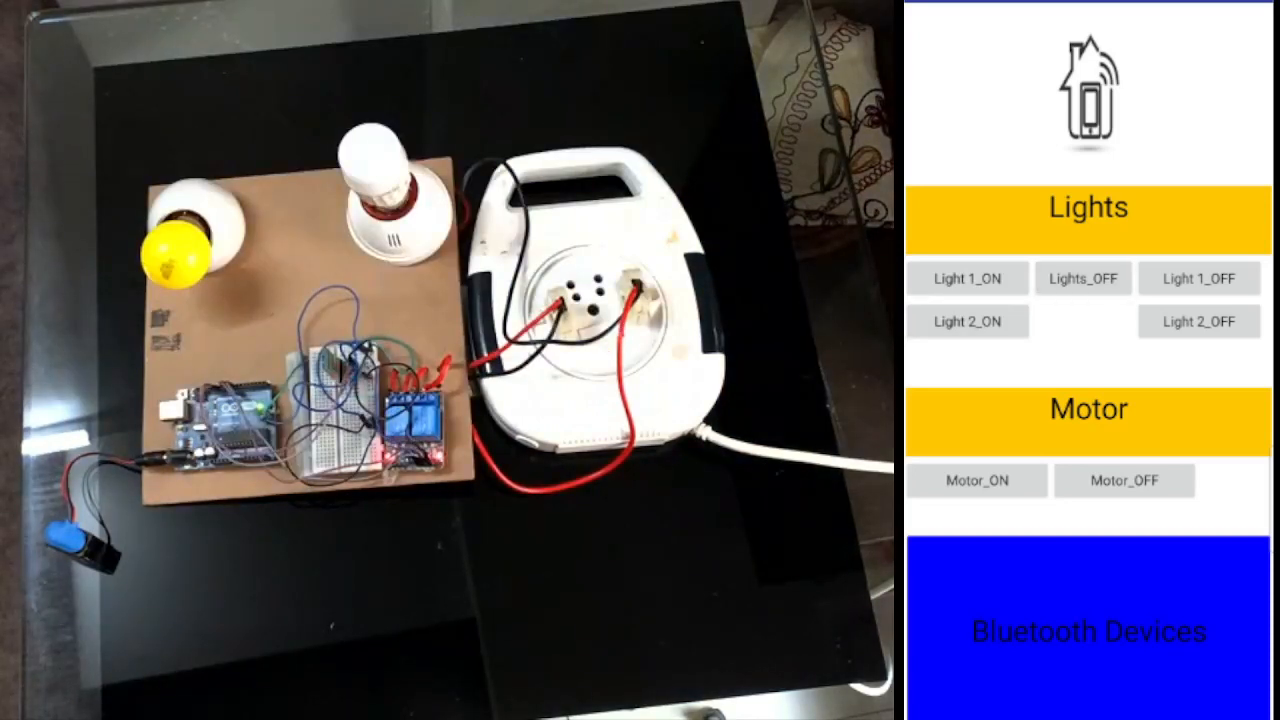
pyautogui.click(967, 278)
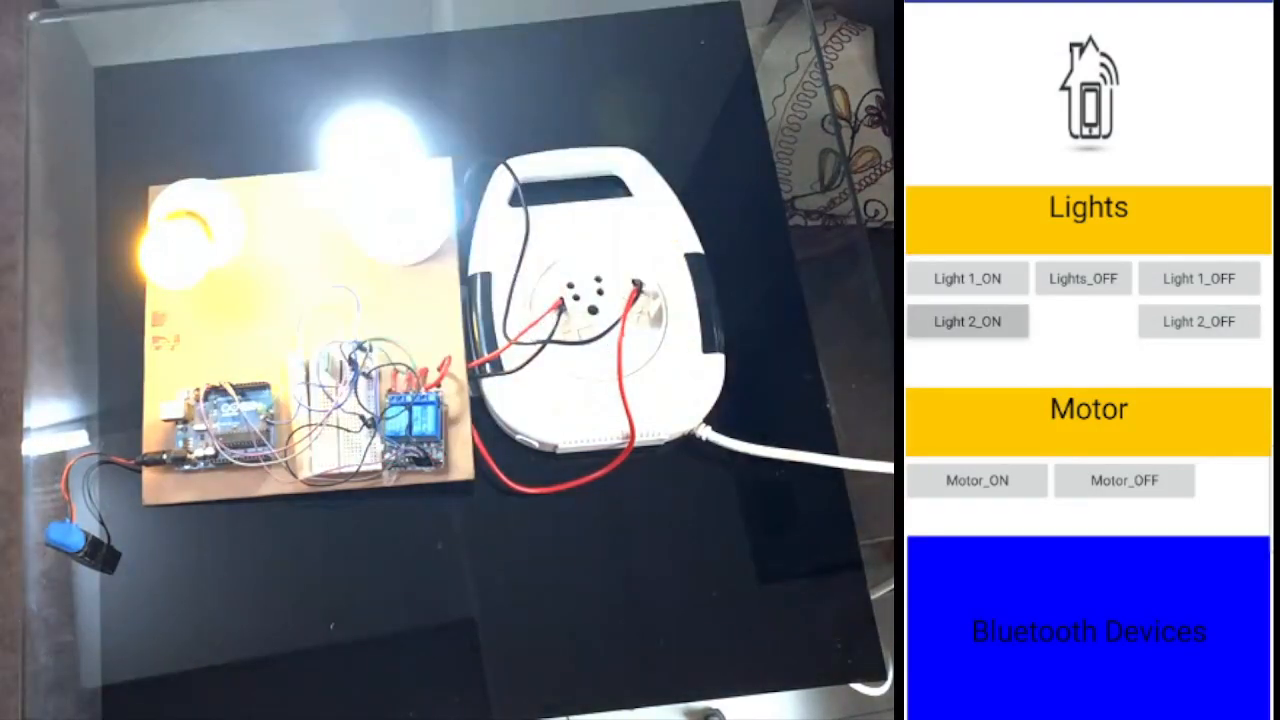
pyautogui.click(1197, 278)
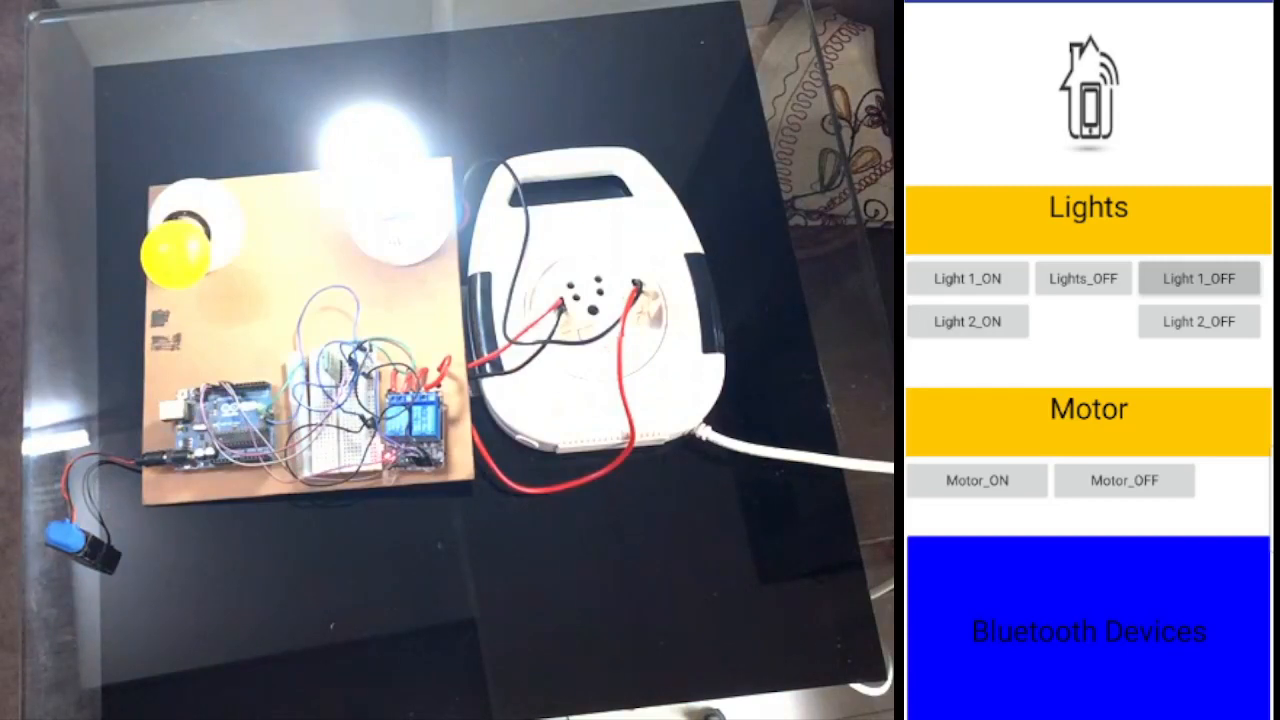
pyautogui.click(1198, 321)
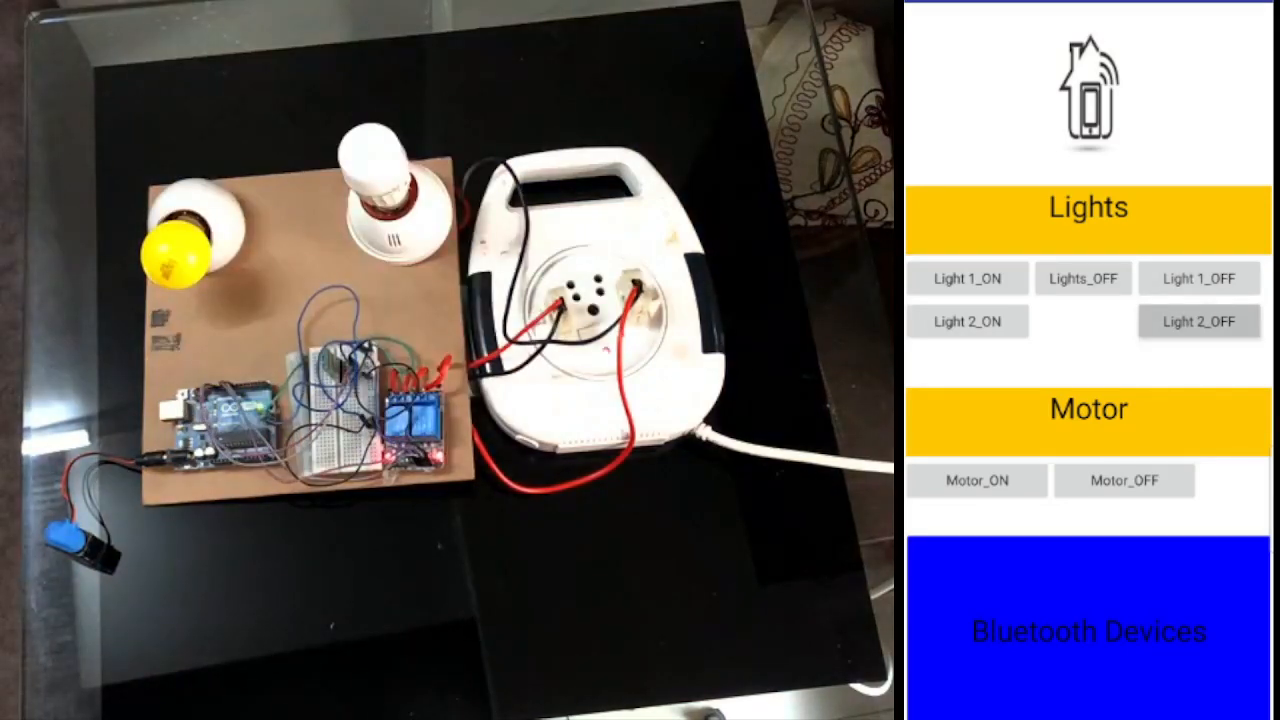
pyautogui.click(968, 321)
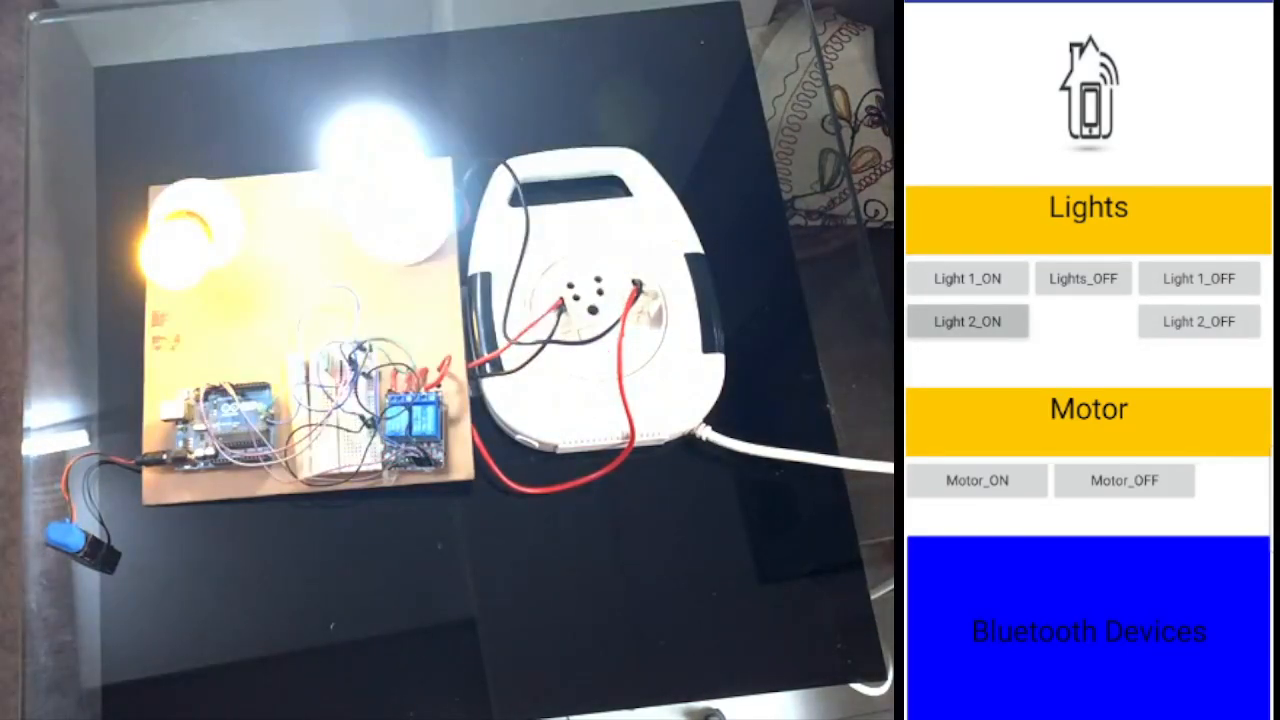